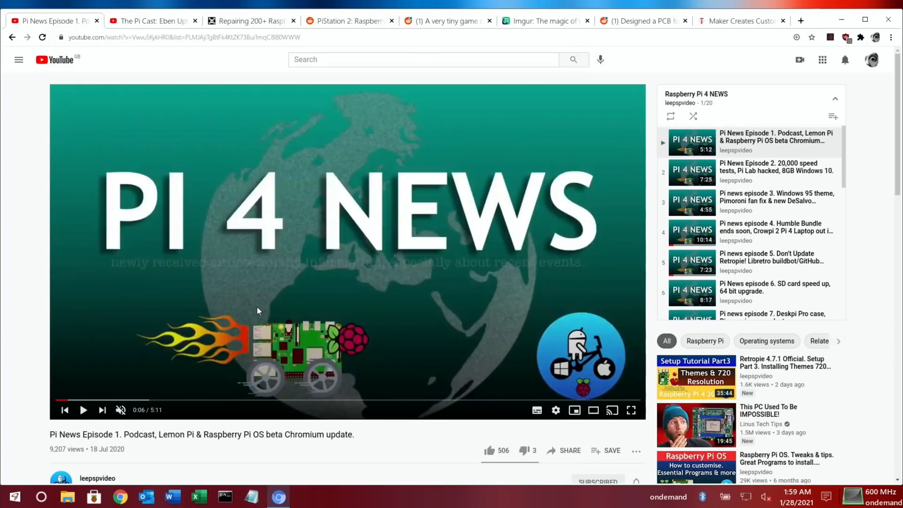
mouse_move(369, 206)
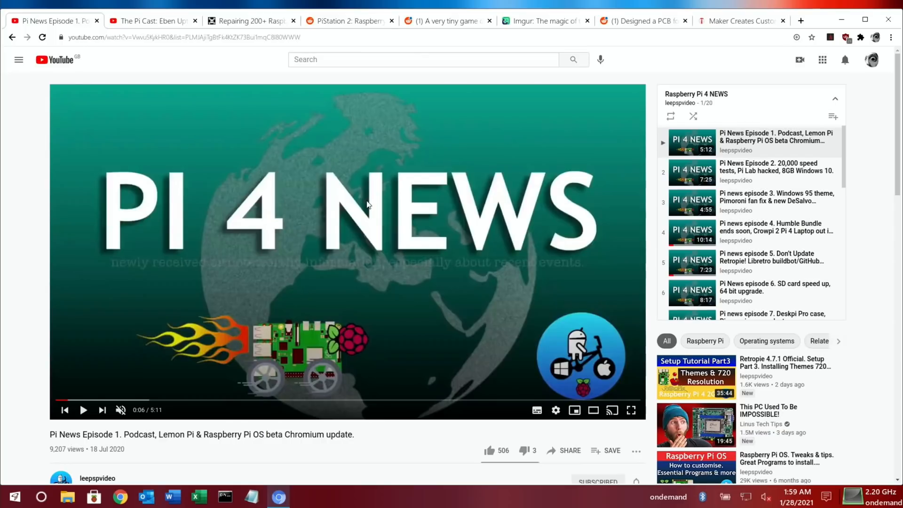
mouse_move(590, 284)
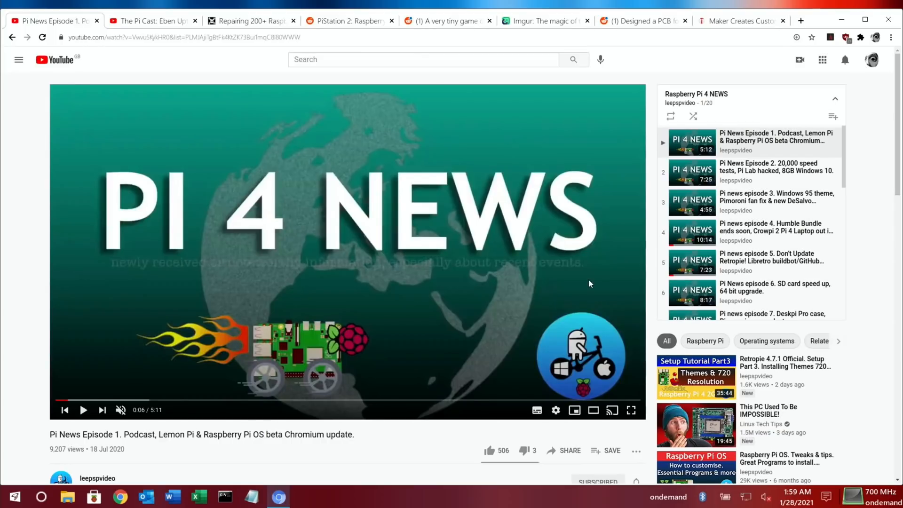
mouse_move(776, 231)
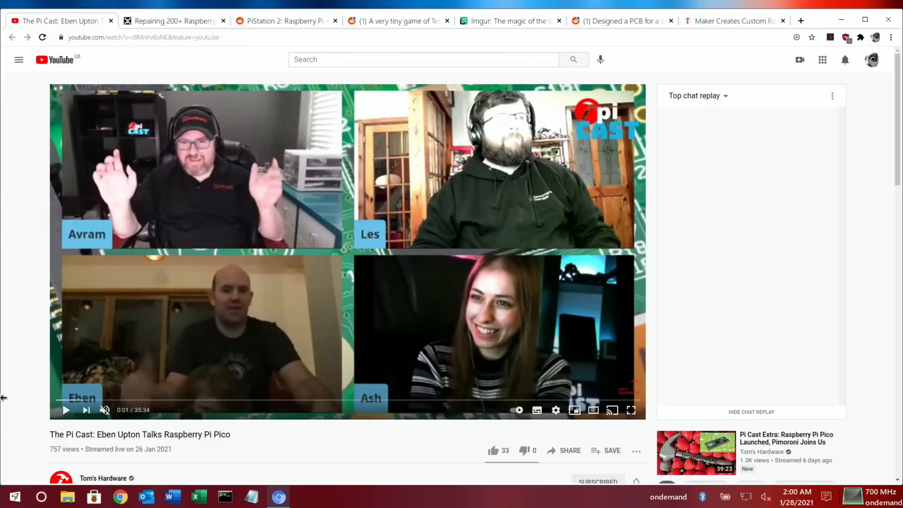
mouse_move(9, 394)
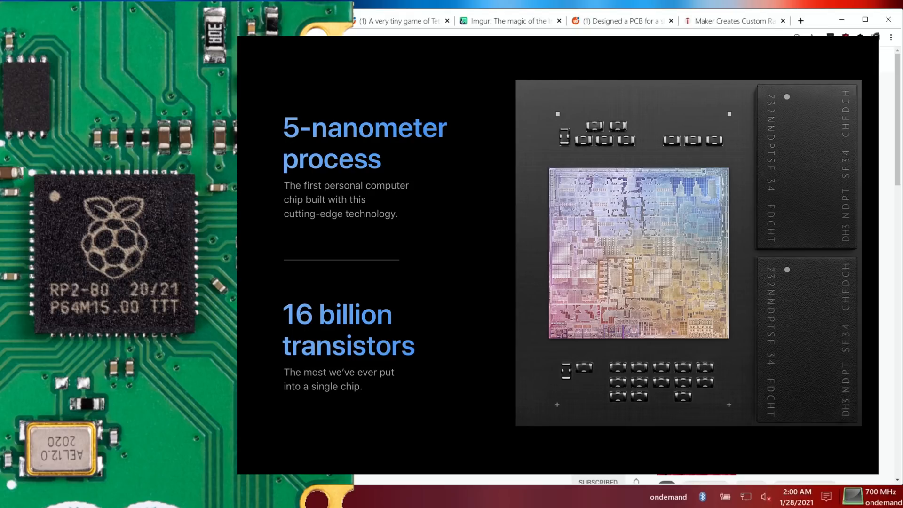
Step: Close the Pi Cast YouTube tab so the Hackaday repair article becomes active
click(57, 21)
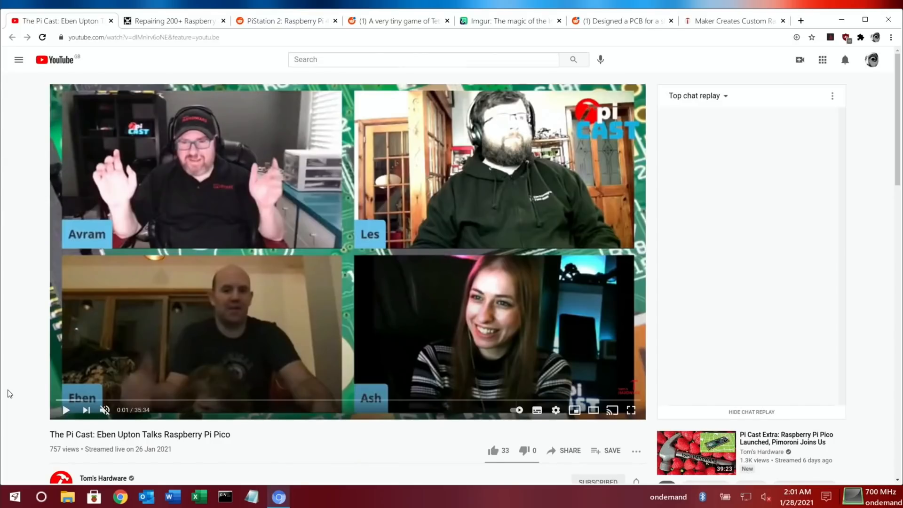
mouse_move(51, 135)
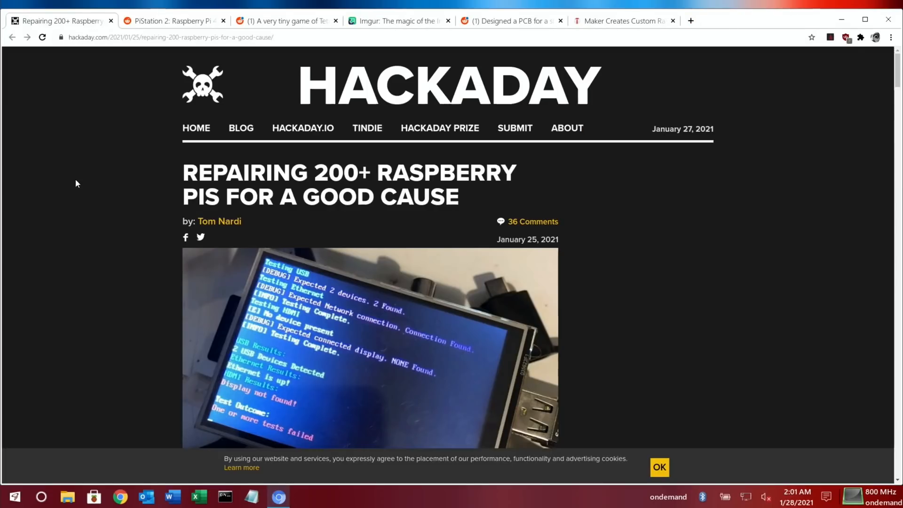
mouse_move(304, 179)
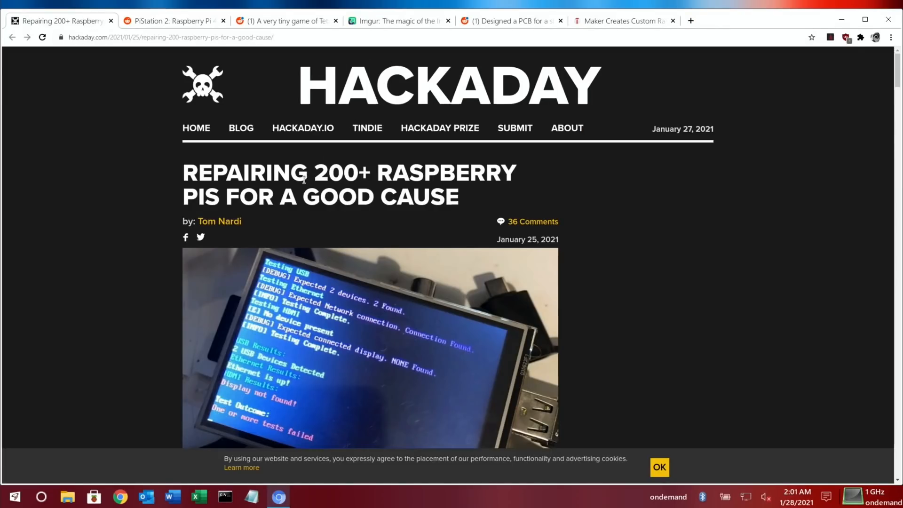
mouse_move(133, 214)
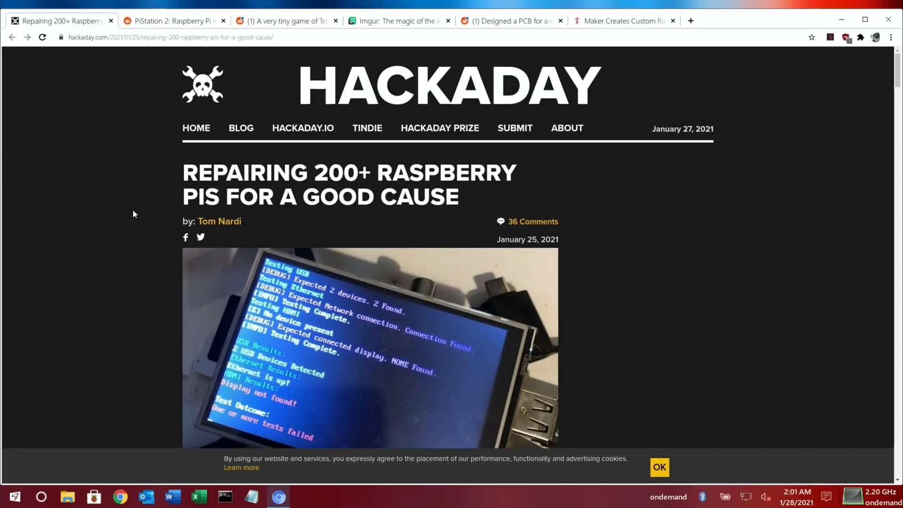
Step: Scroll the Hackaday 200+ Raspberry Pi repair article down to its comments and move on to the Reddit tab
scroll(down, 3)
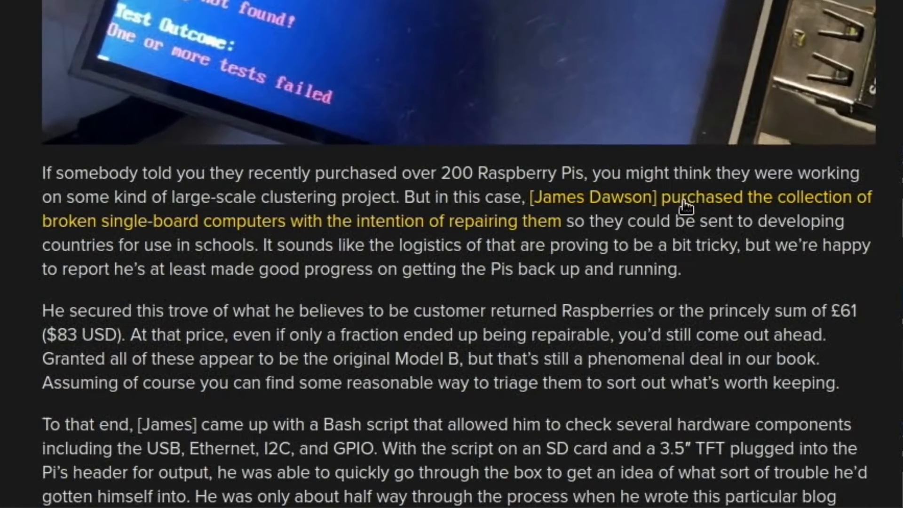
mouse_move(361, 241)
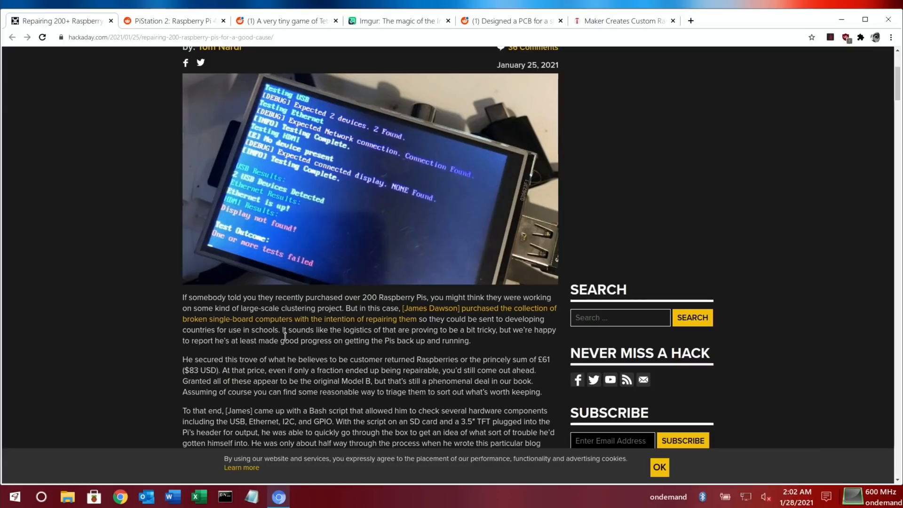
scroll(down, 3)
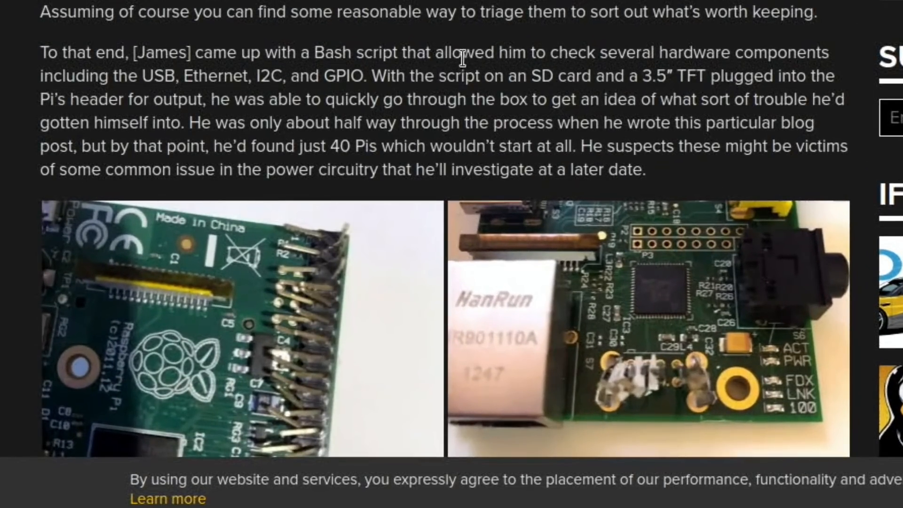
mouse_move(245, 143)
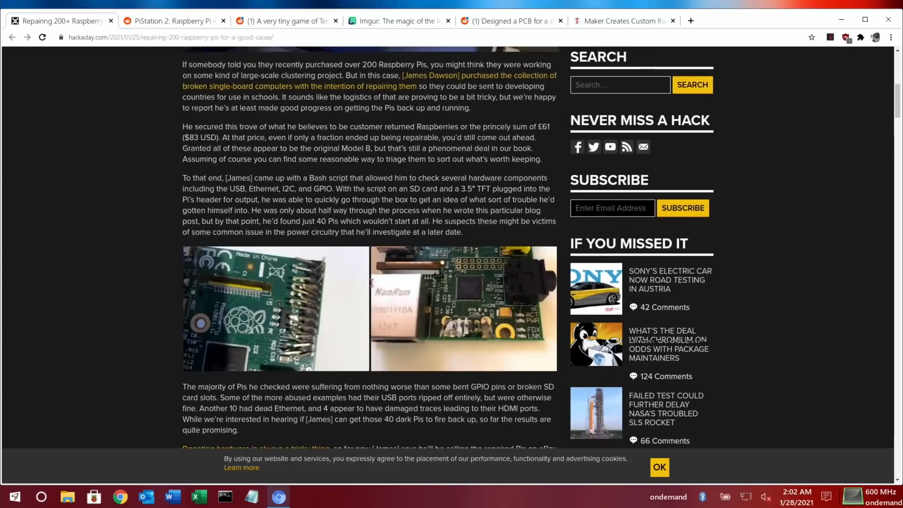
scroll(down, 3)
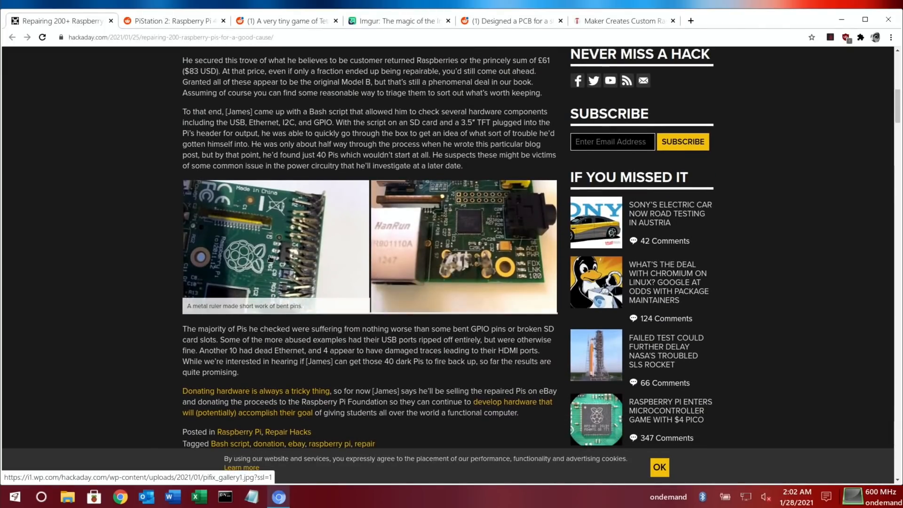
click(275, 248)
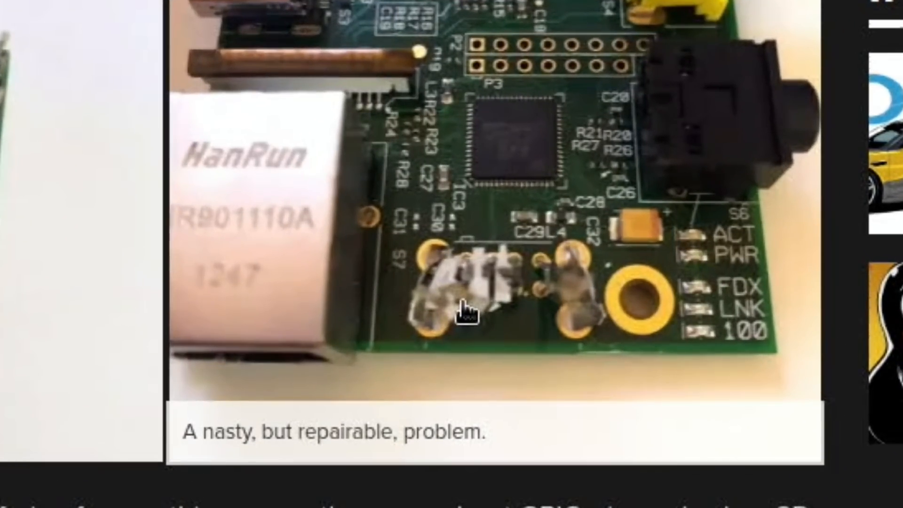
mouse_move(543, 309)
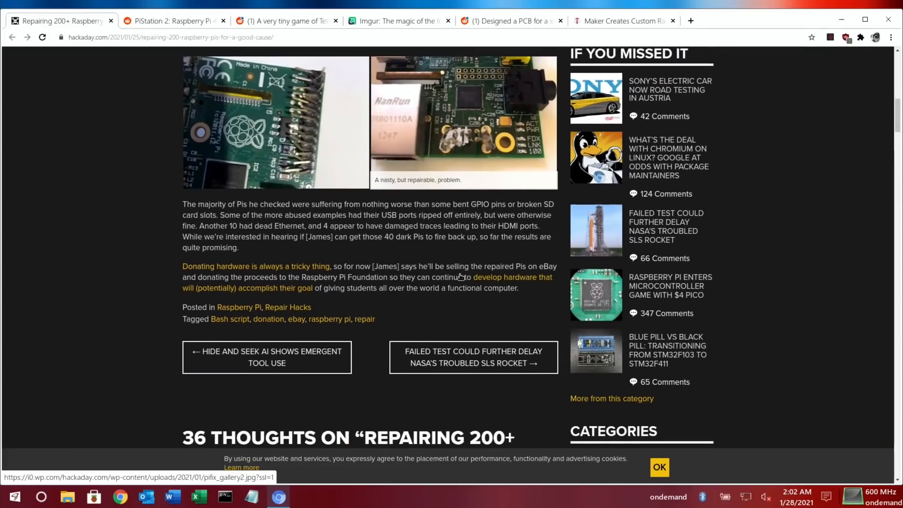
scroll(down, 3)
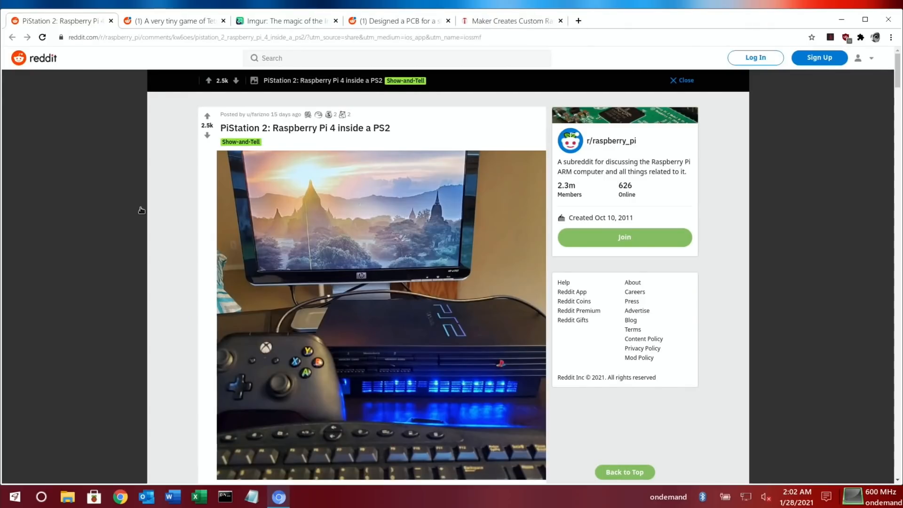
Step: Scroll the PiStation 2 post to its 134 comments, return to the top and open the post image
scroll(down, 3)
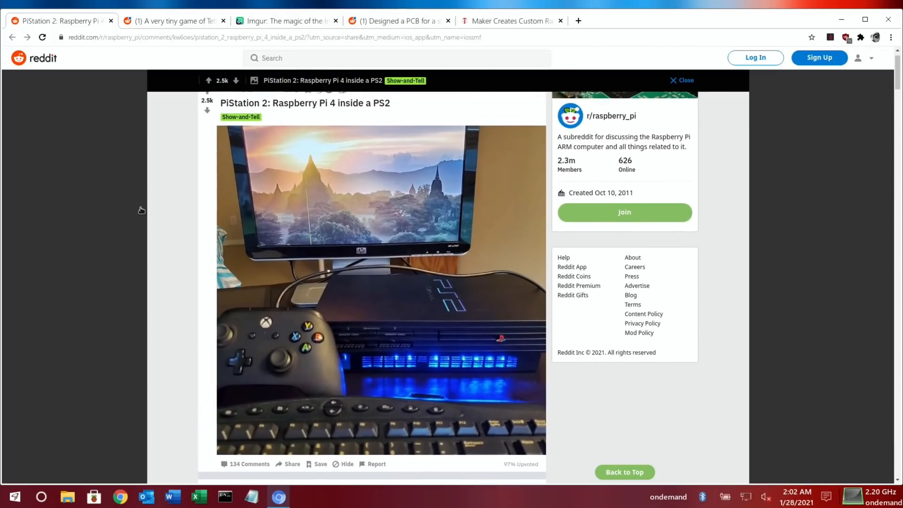
scroll(down, 3)
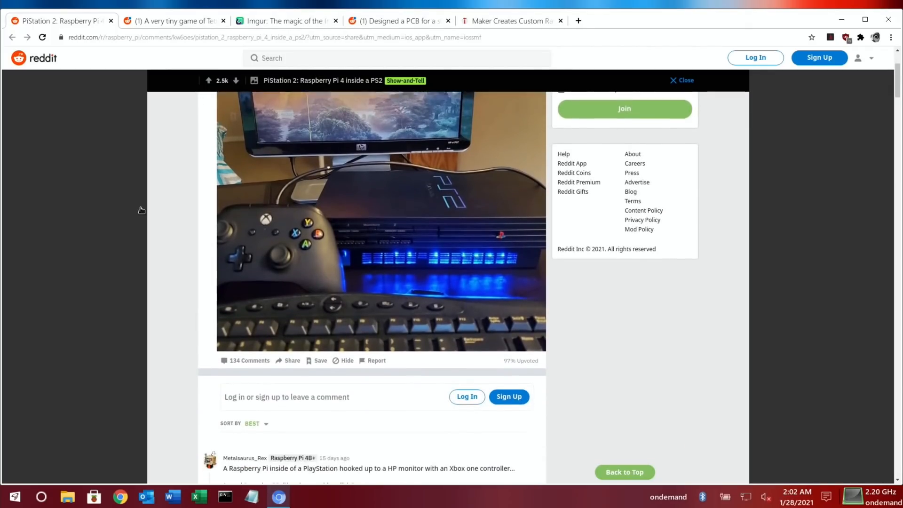
scroll(up, 3)
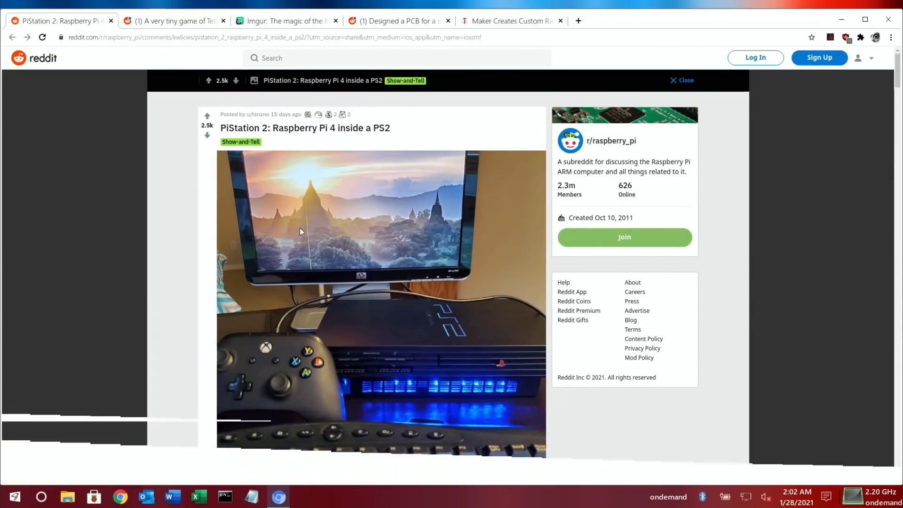
click(405, 81)
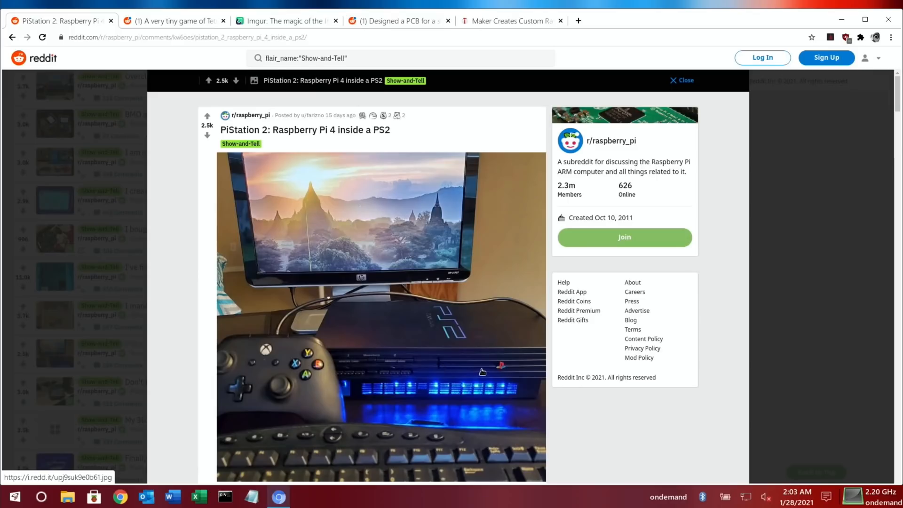
mouse_move(401, 378)
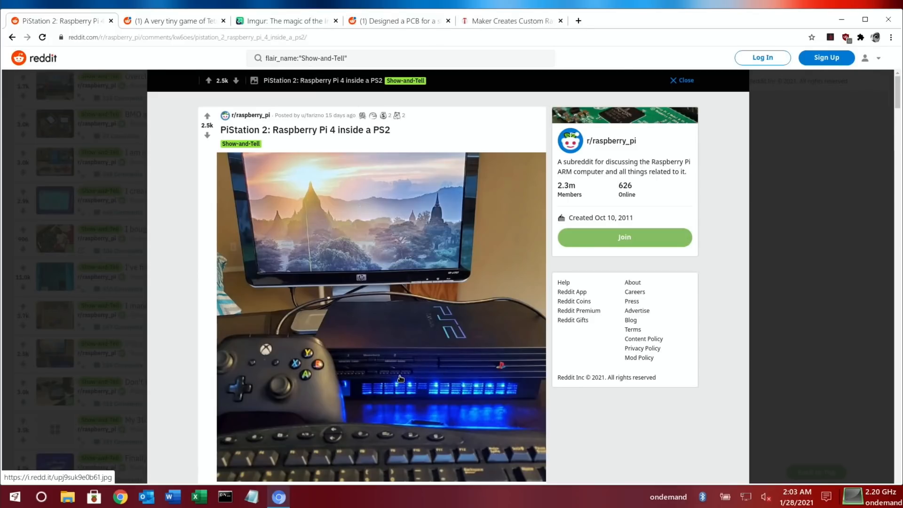
mouse_move(163, 61)
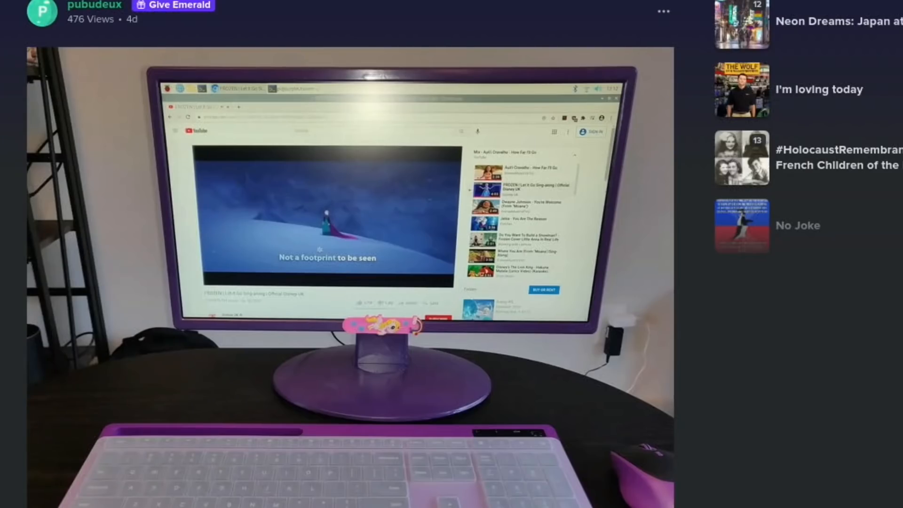
Step: Scroll through the Imgur album of purple kids' computer build photos to the pubudeux build link
scroll(down, 3)
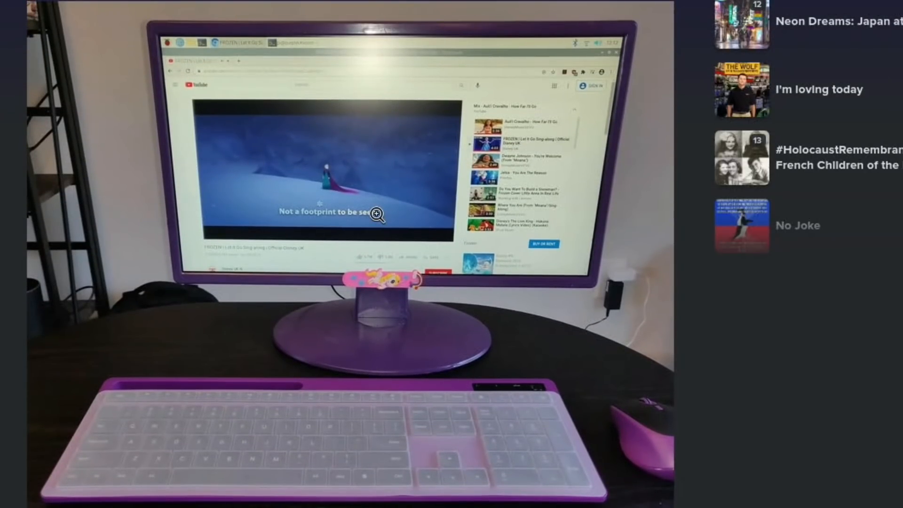
mouse_move(406, 346)
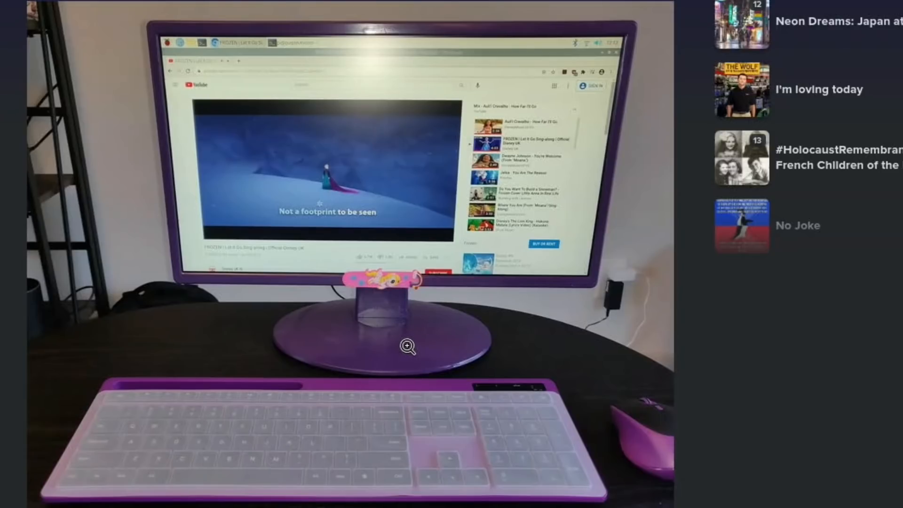
scroll(down, 3)
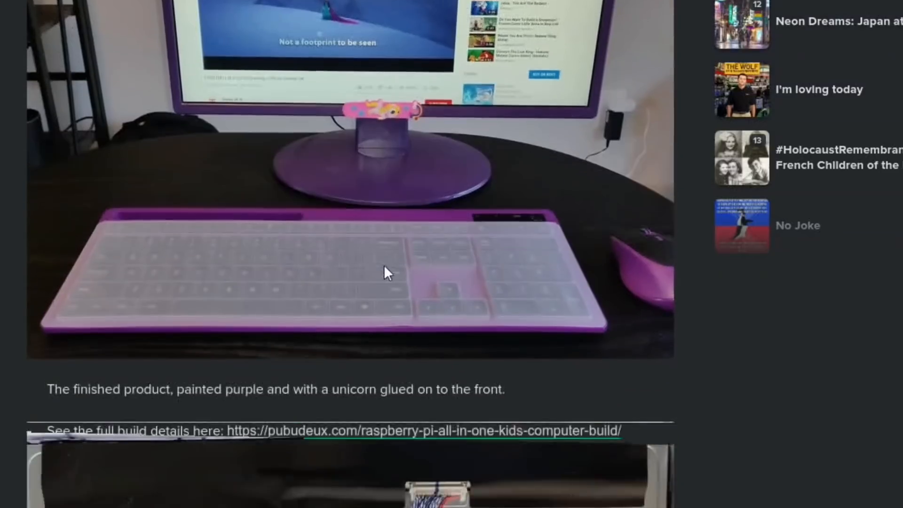
scroll(down, 3)
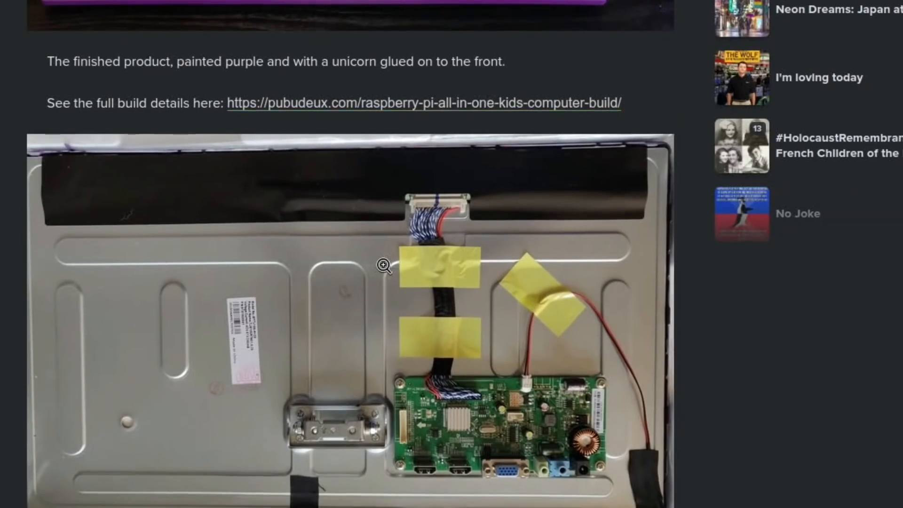
scroll(down, 3)
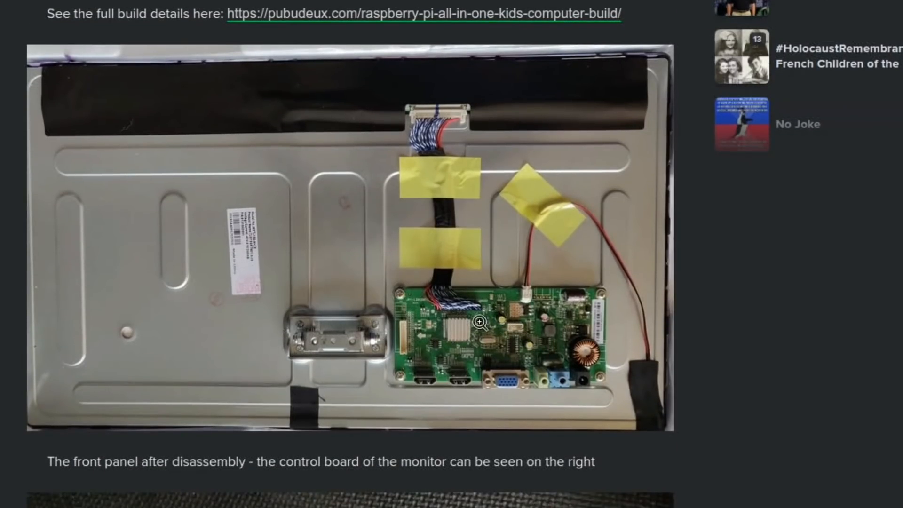
mouse_move(496, 282)
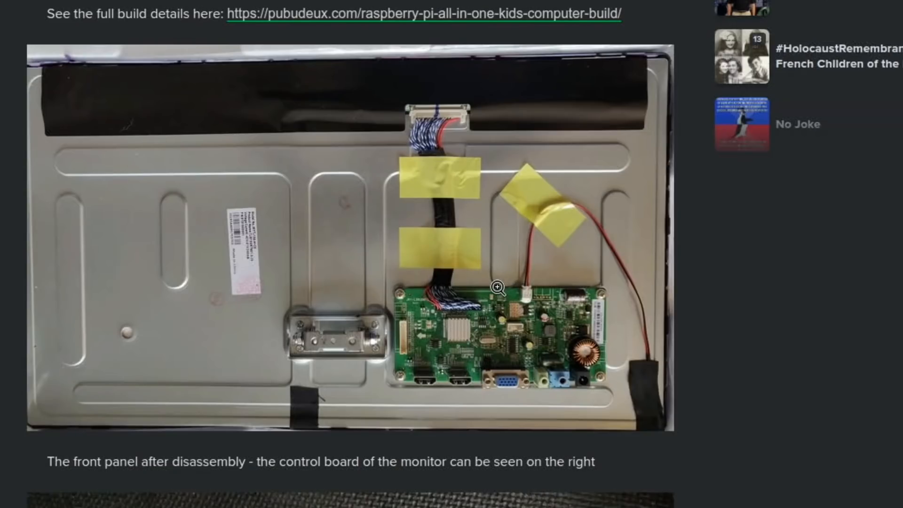
scroll(down, 3)
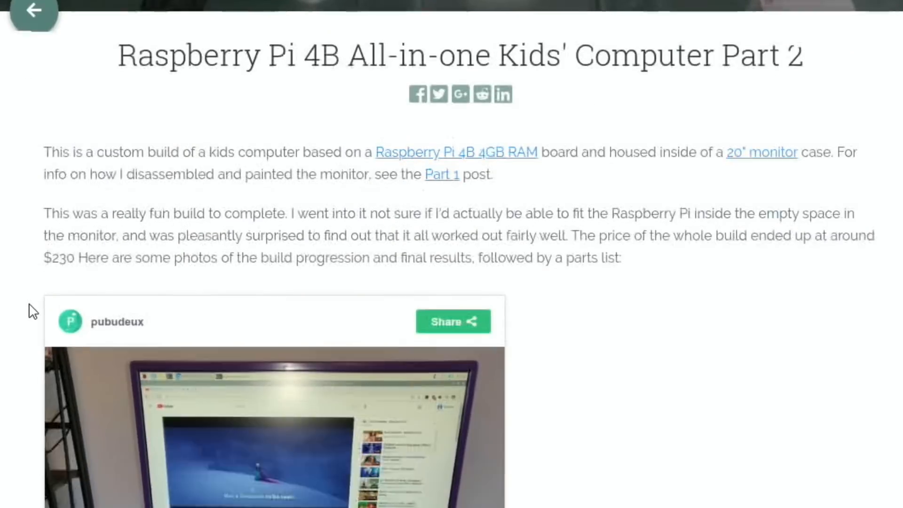
scroll(down, 3)
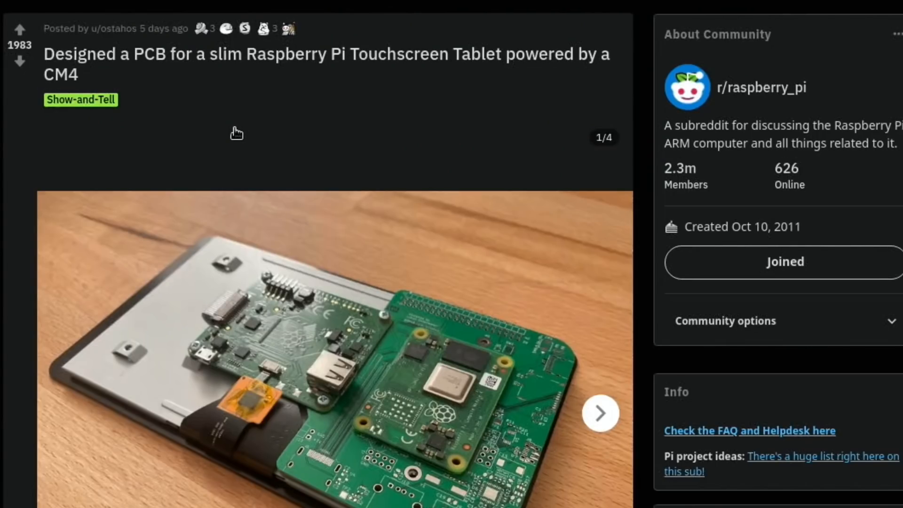
Step: Page the CM4 tablet gallery through photos two, three and four, then back toward the first
scroll(down, 3)
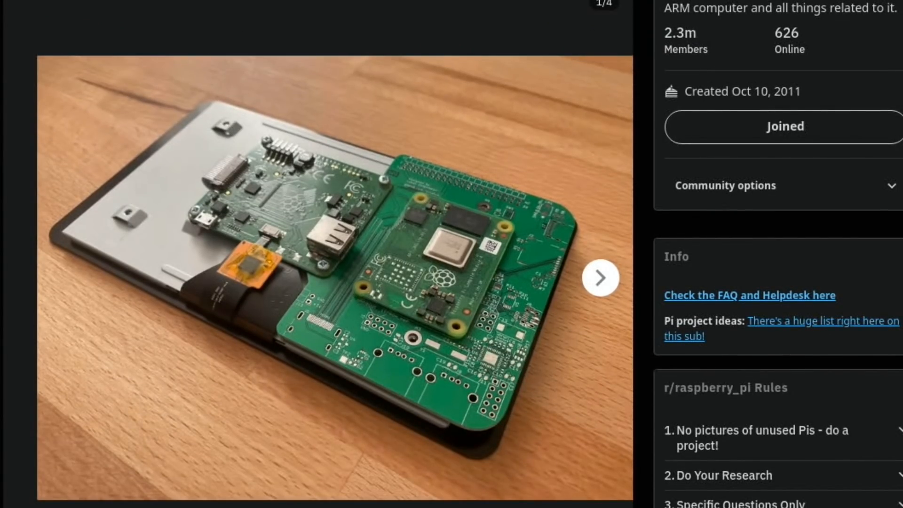
mouse_move(570, 223)
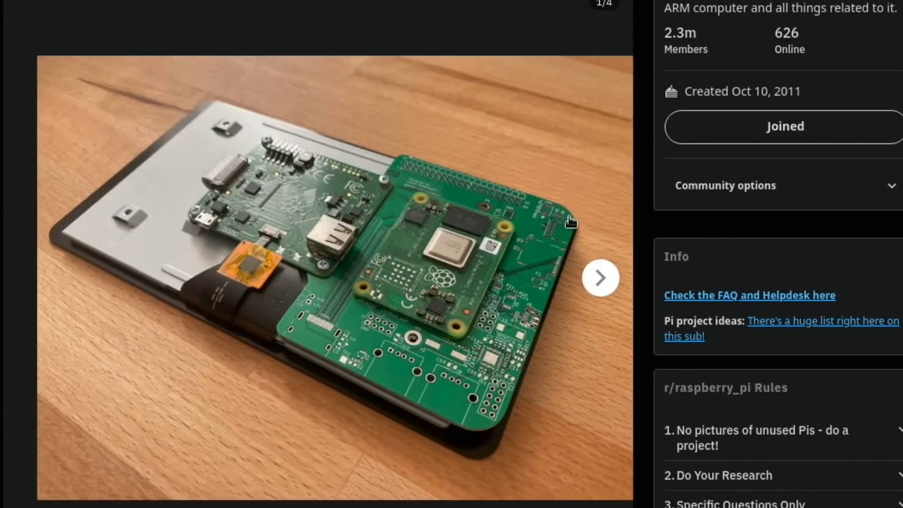
mouse_move(601, 278)
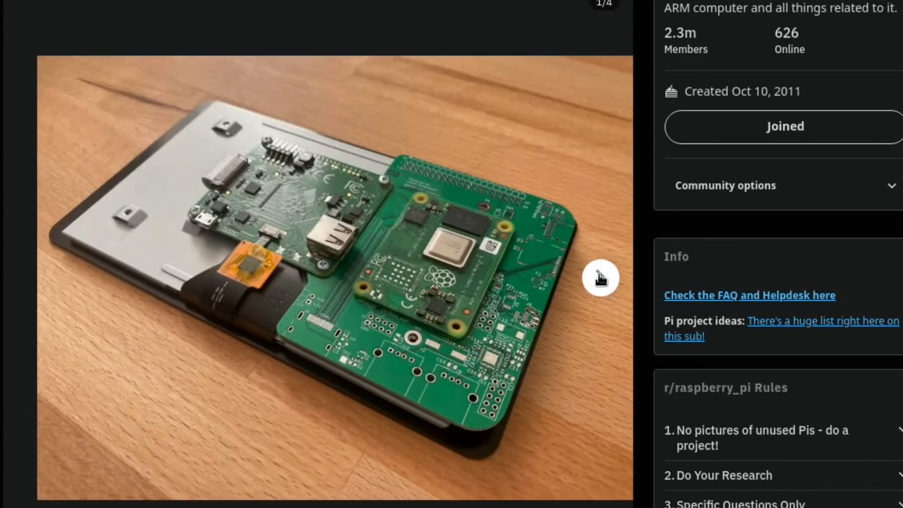
click(599, 278)
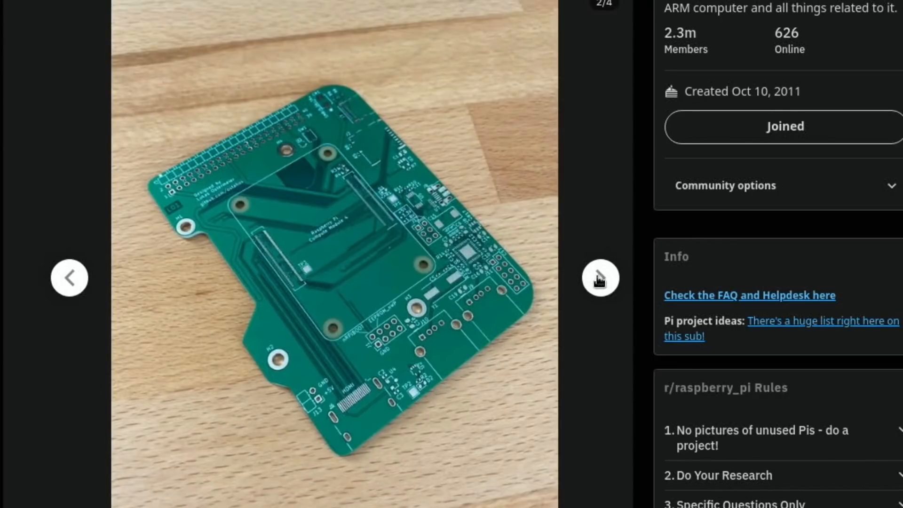
click(600, 278)
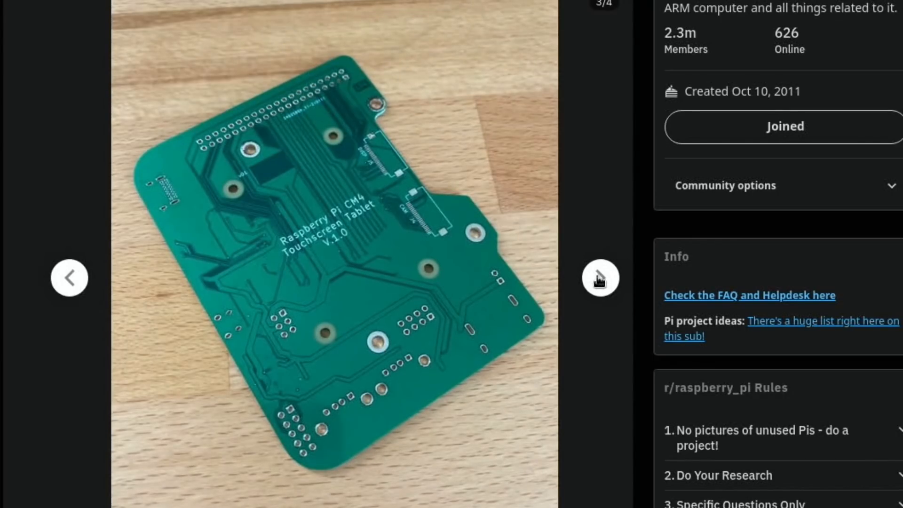
click(600, 278)
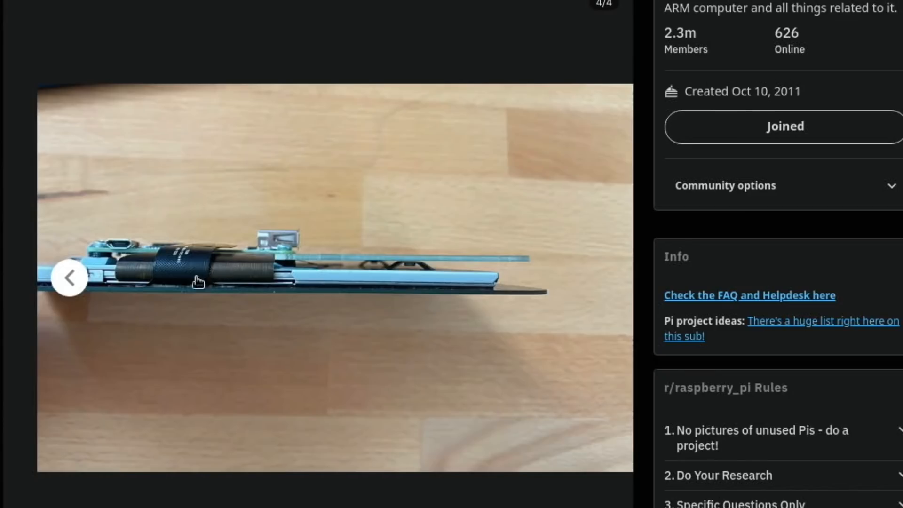
mouse_move(69, 283)
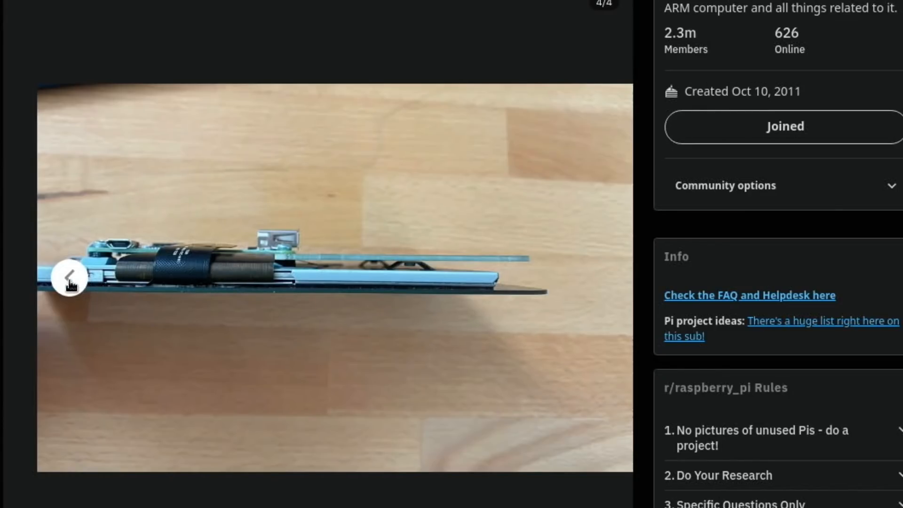
click(69, 279)
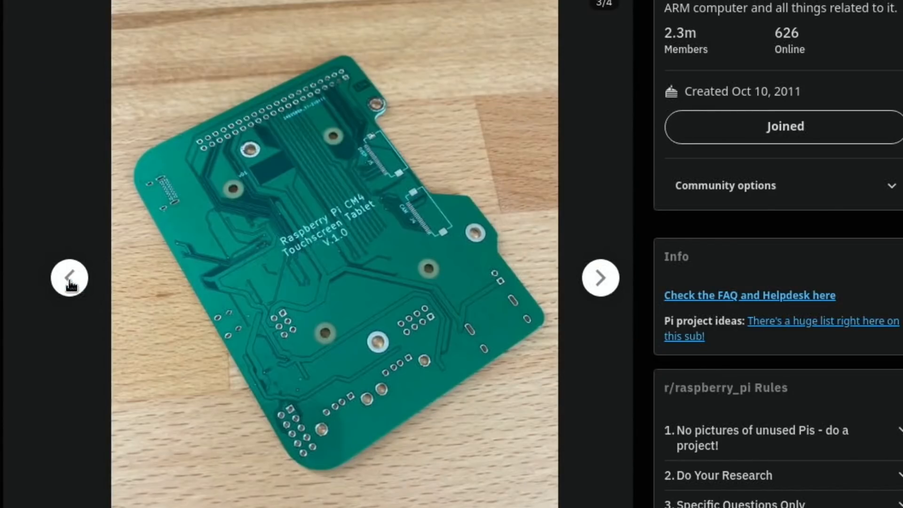
click(69, 278)
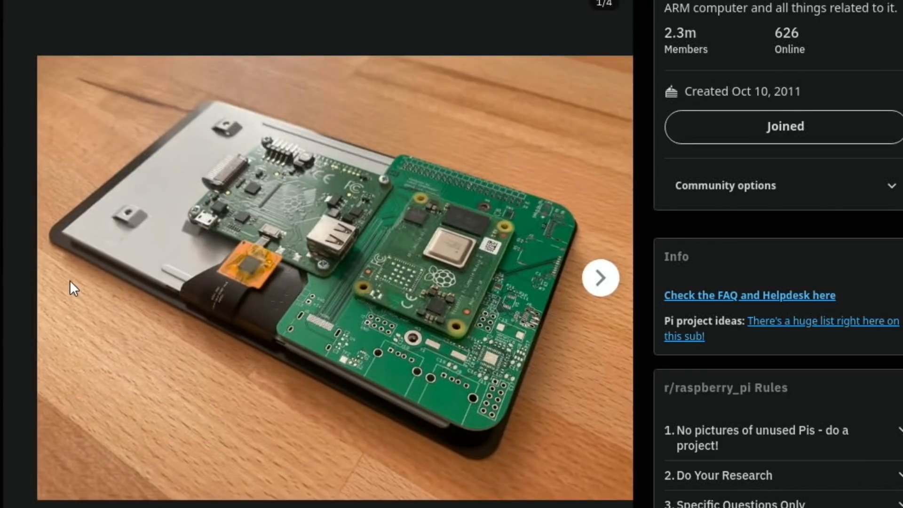
Step: Scroll down the tablet post to skim its comments
scroll(down, 3)
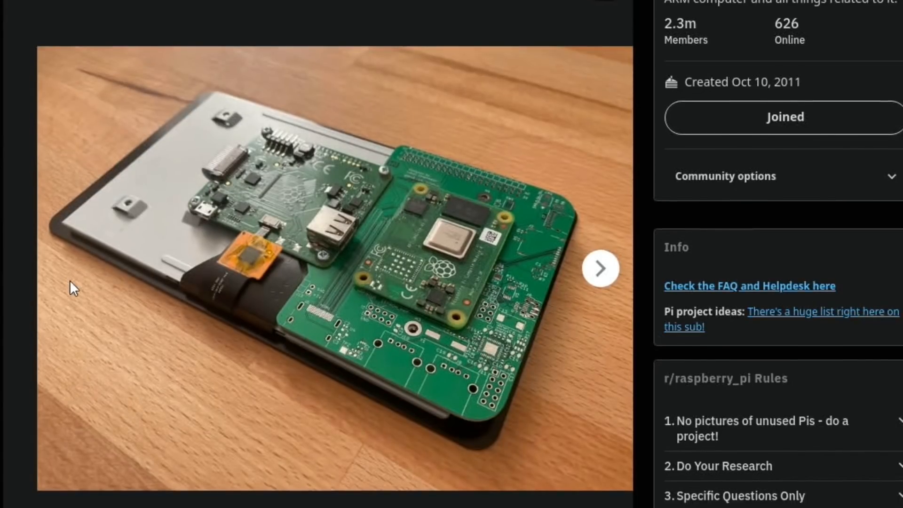
scroll(down, 3)
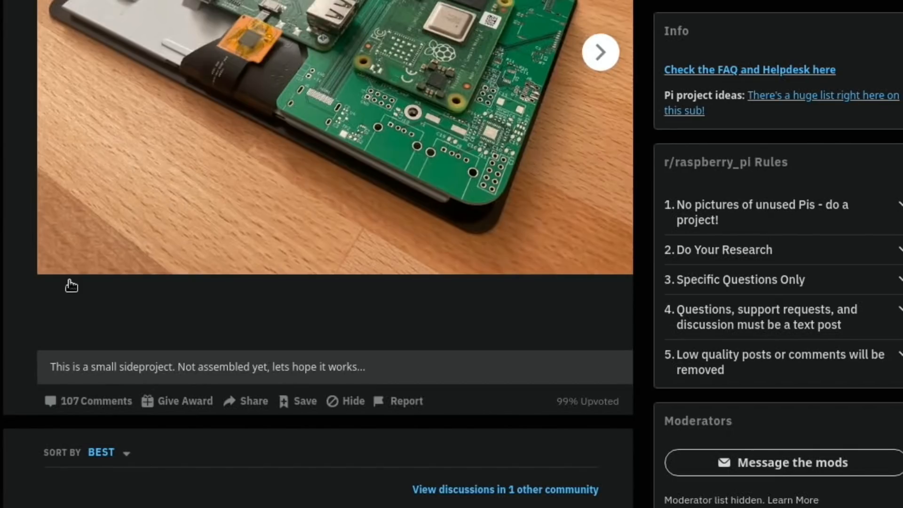
scroll(down, 3)
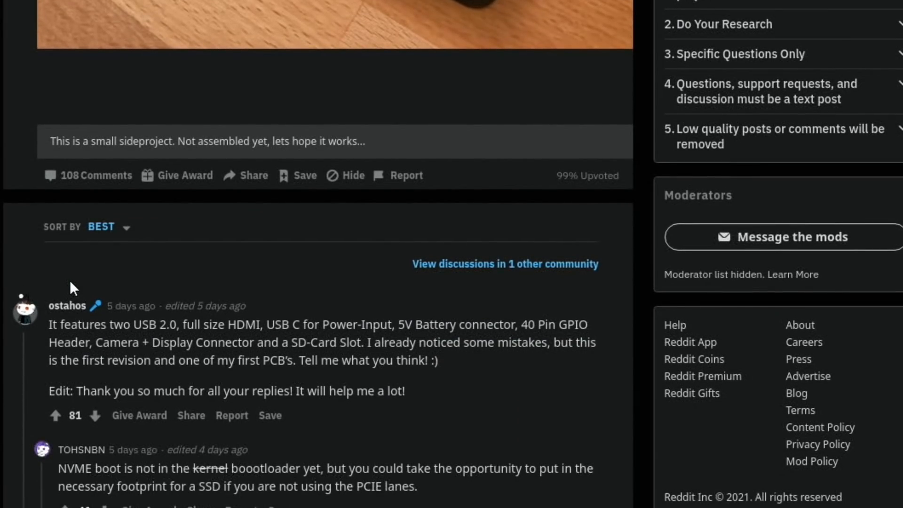
scroll(down, 3)
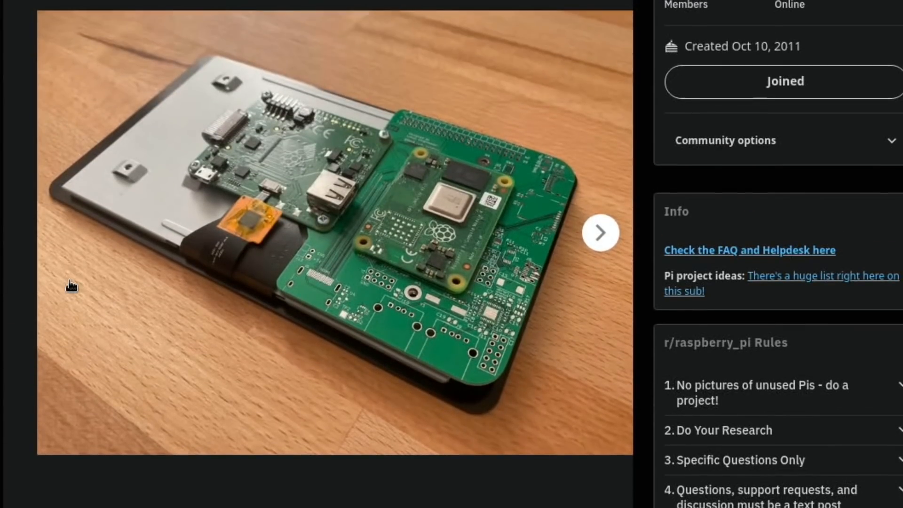
mouse_move(246, 181)
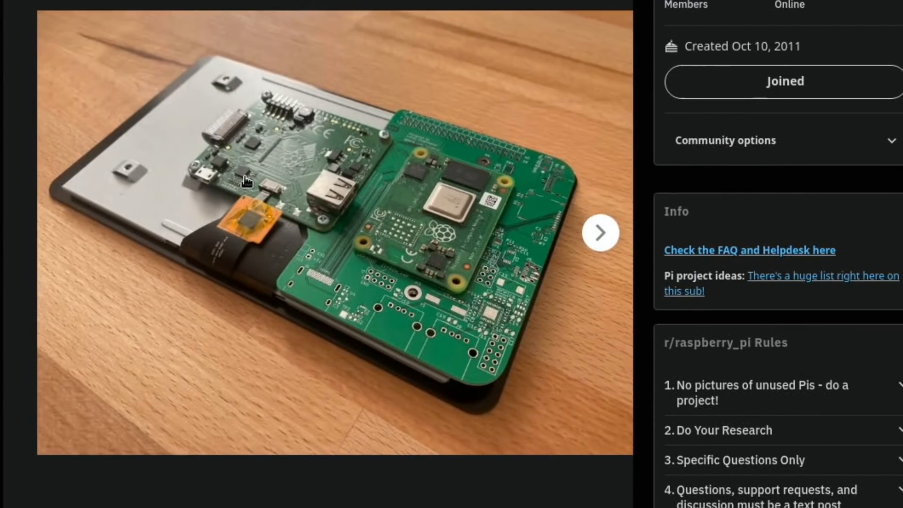
mouse_move(342, 135)
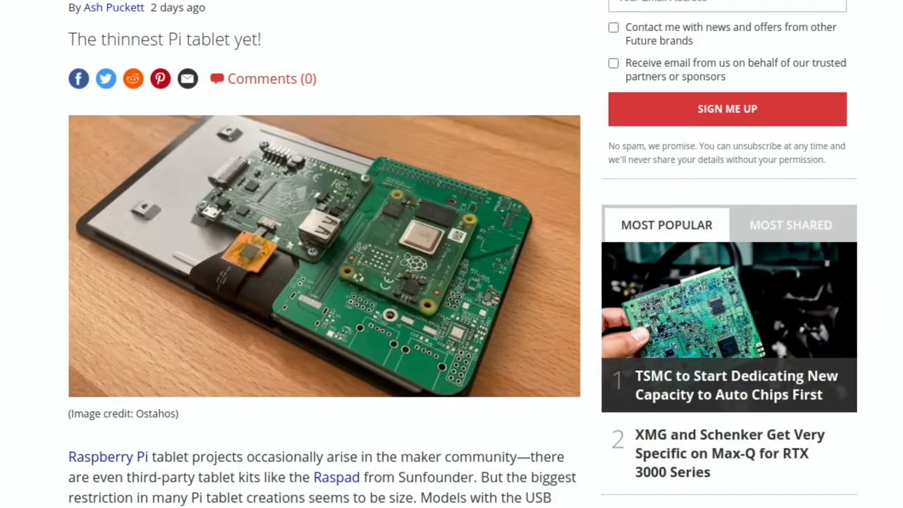
Step: Scroll the Tom's Hardware CM4 tablet article to its end and back to the headline
scroll(down, 3)
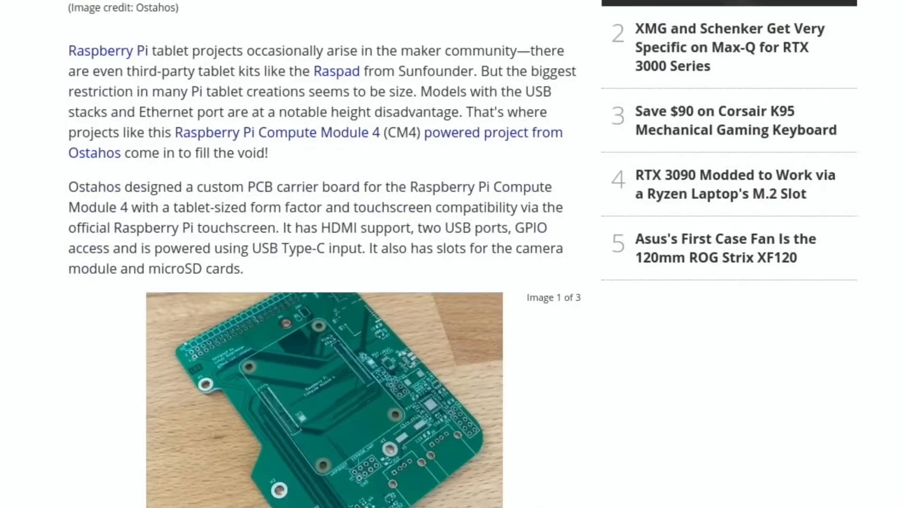
scroll(down, 3)
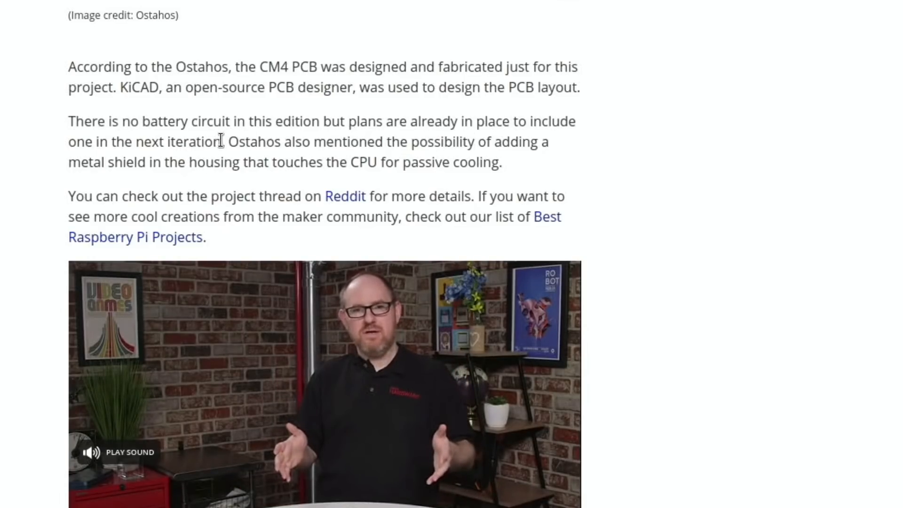
mouse_move(438, 132)
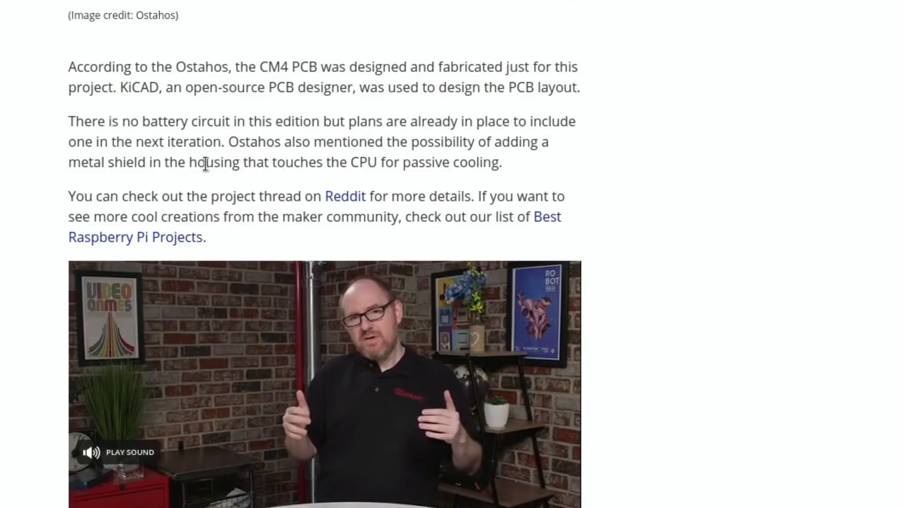
scroll(down, 3)
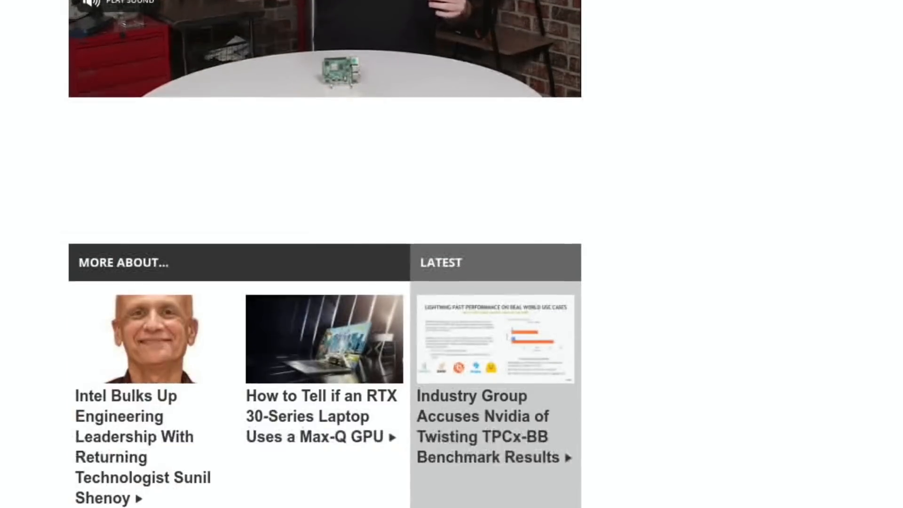
scroll(up, 3)
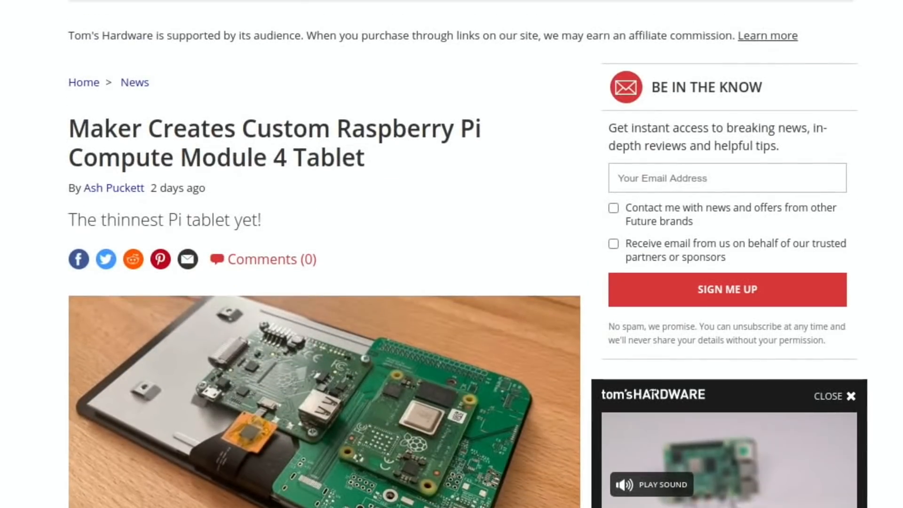